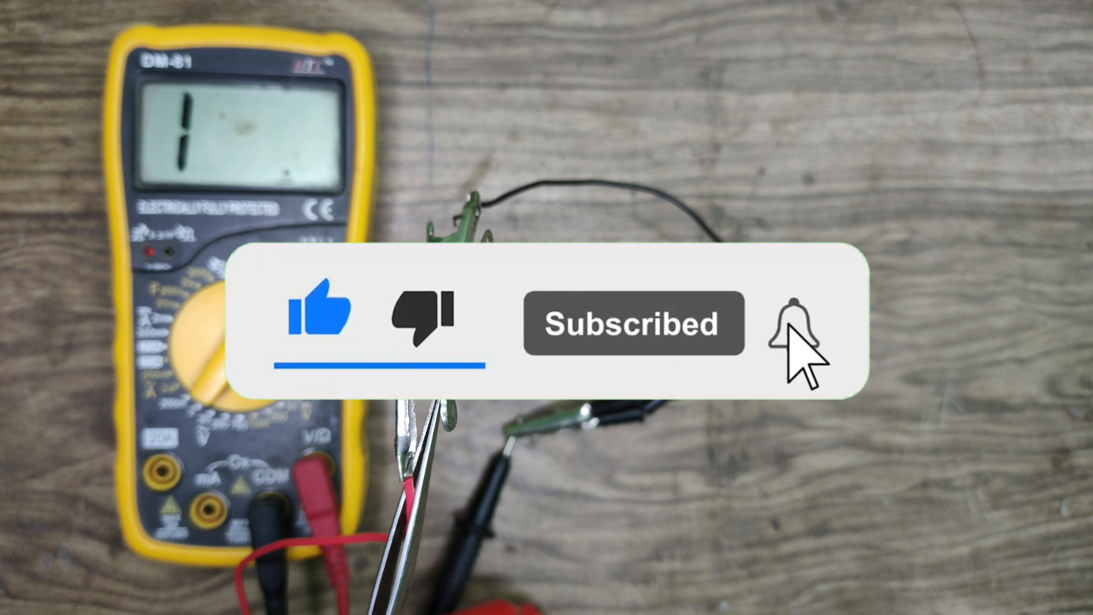
{"action": "left_click", "coordinate": [794, 326]}
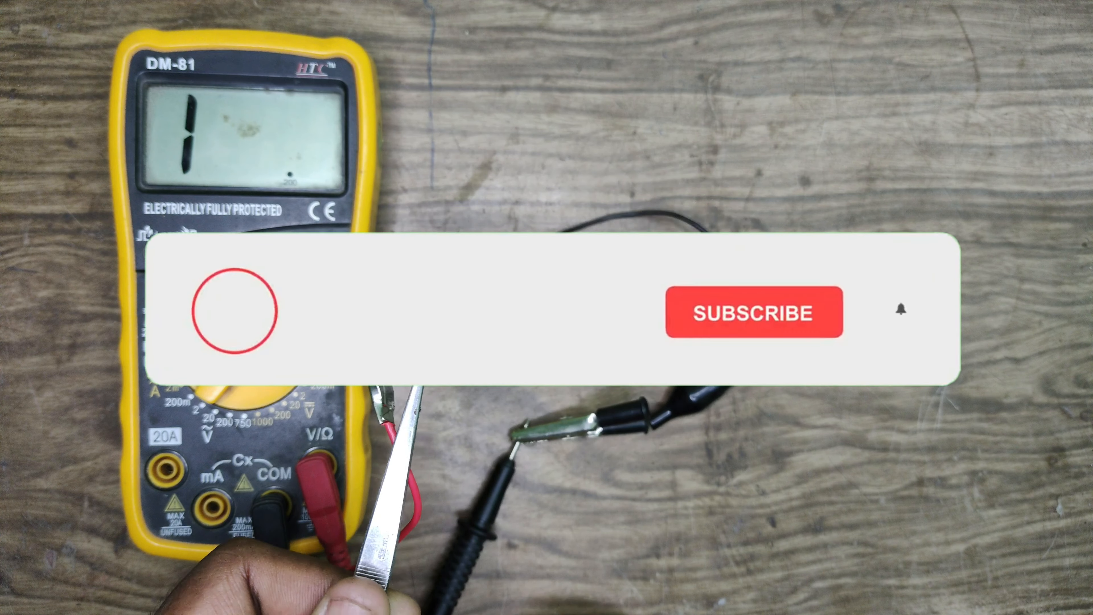
{"action": "left_click", "coordinate": [762, 315]}
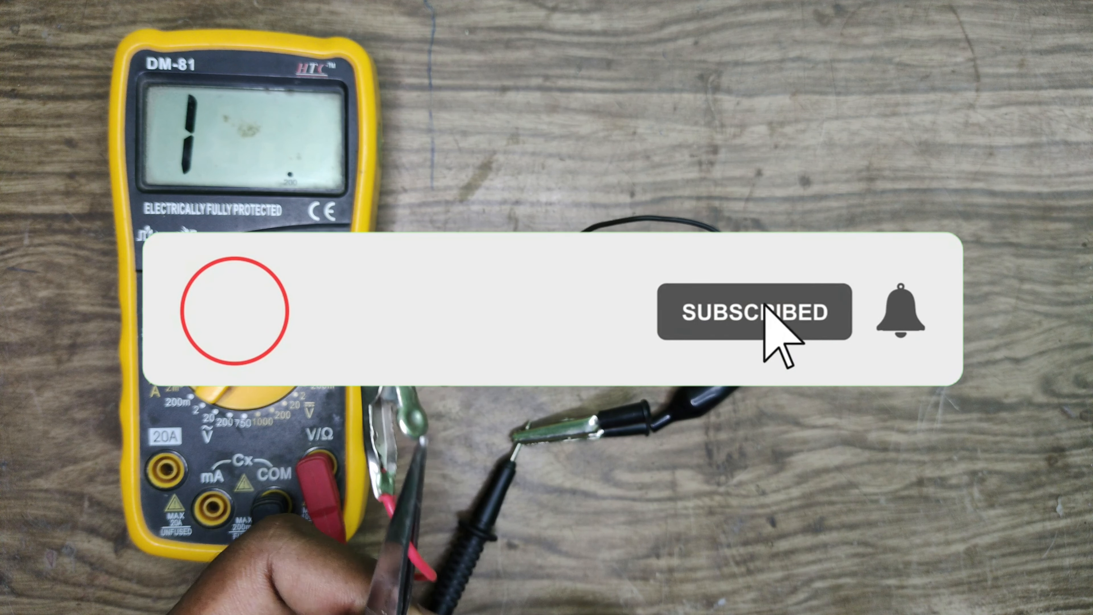
{"action": "left_click", "coordinate": [901, 314]}
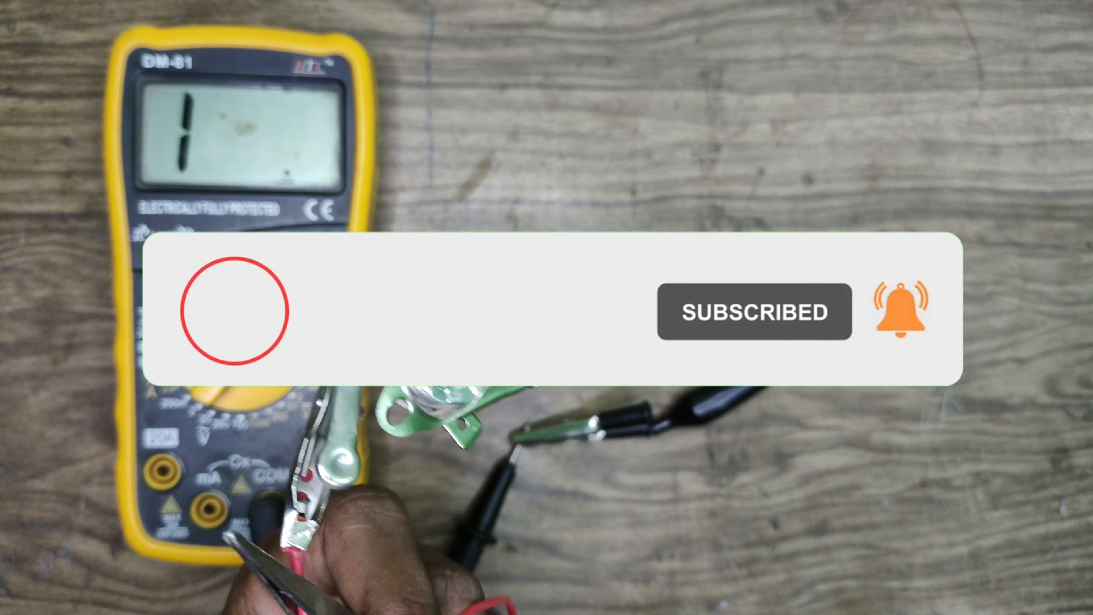